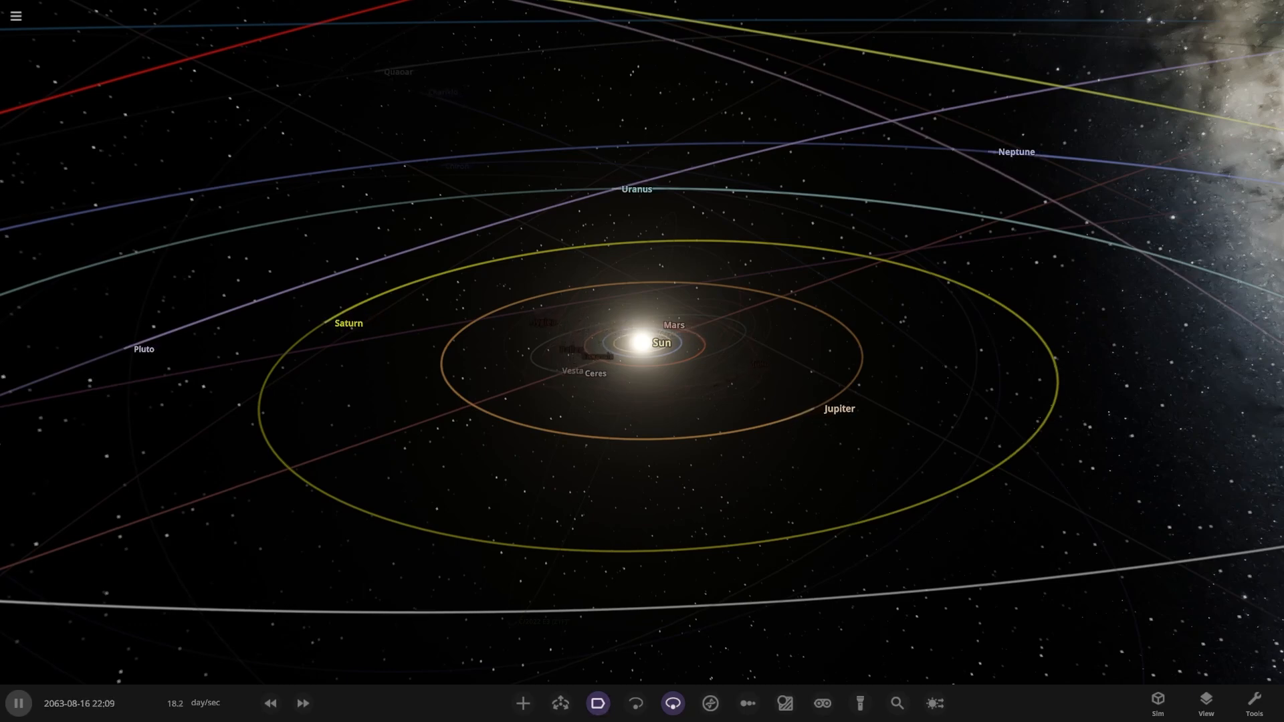
Step: Load a simulation from the Subscribed tab of the Workshop browser
{"action": "left_click", "coordinate": [15, 15]}
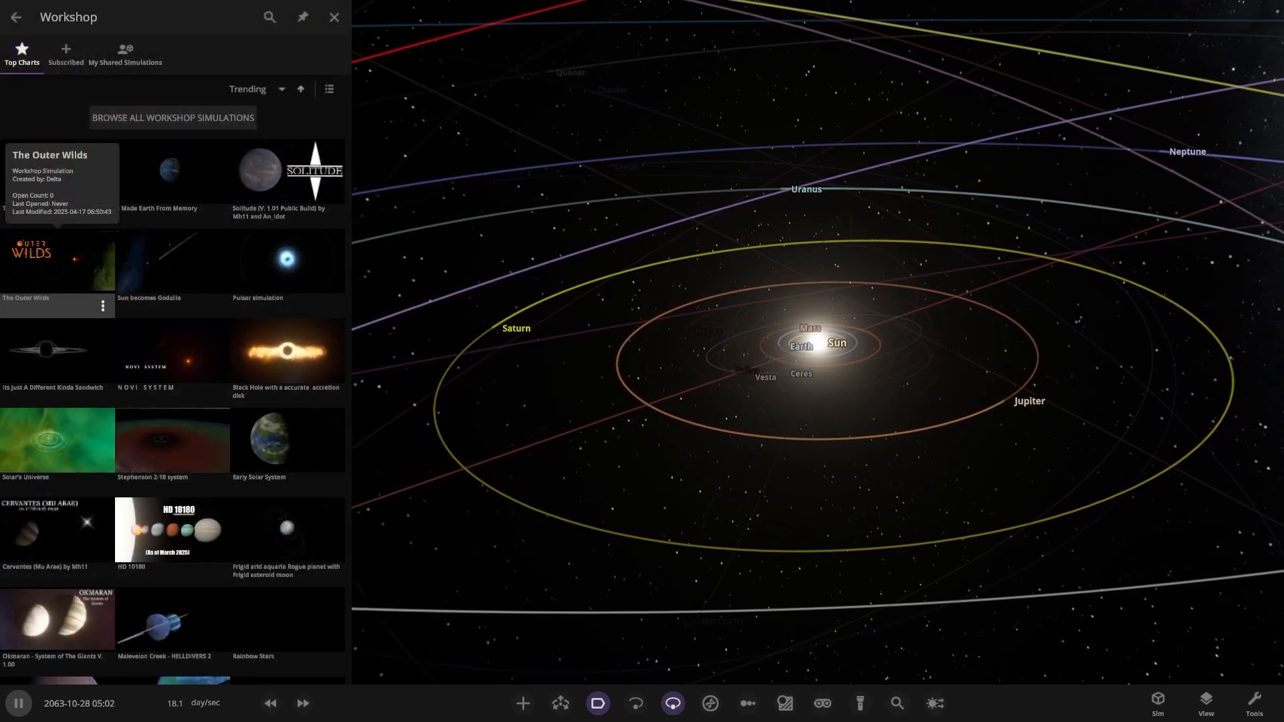
{"action": "left_click", "coordinate": [66, 53]}
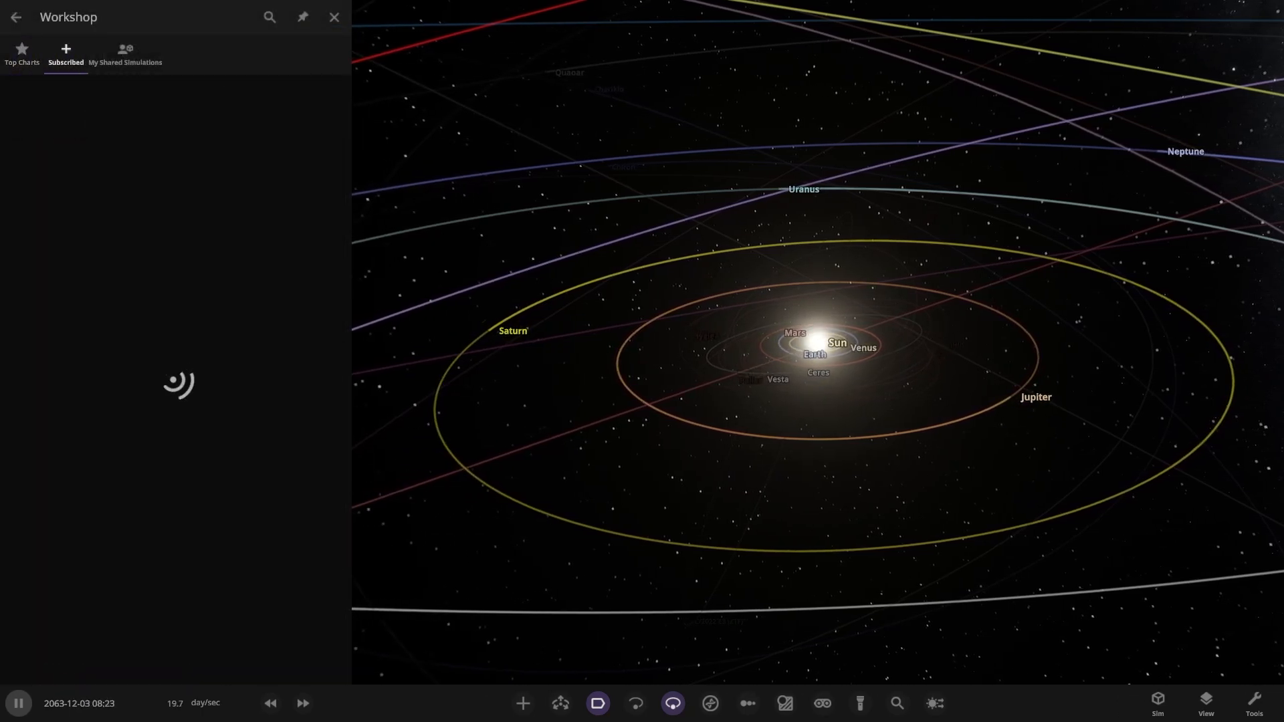
{"action": "left_click", "coordinate": [333, 16]}
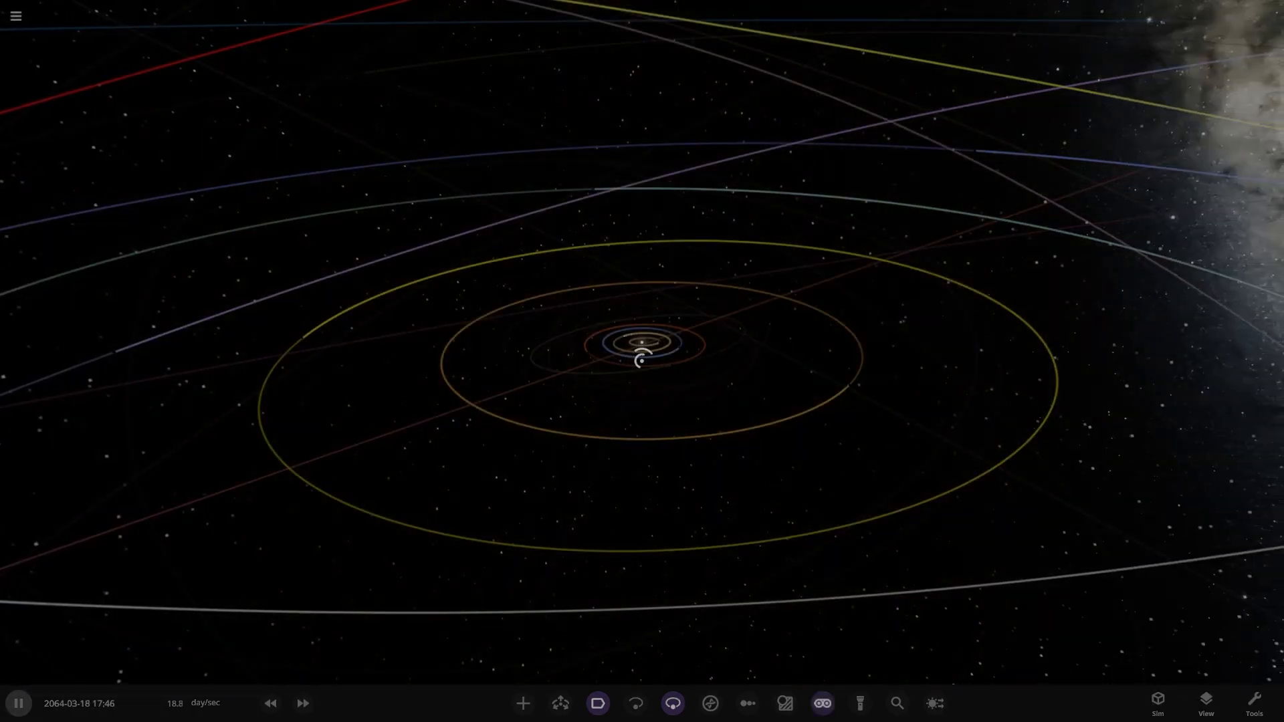
Step: Let the star-cluster simulation centred on Rein load with its description and orbits shown
{"action": "left_click", "coordinate": [16, 708]}
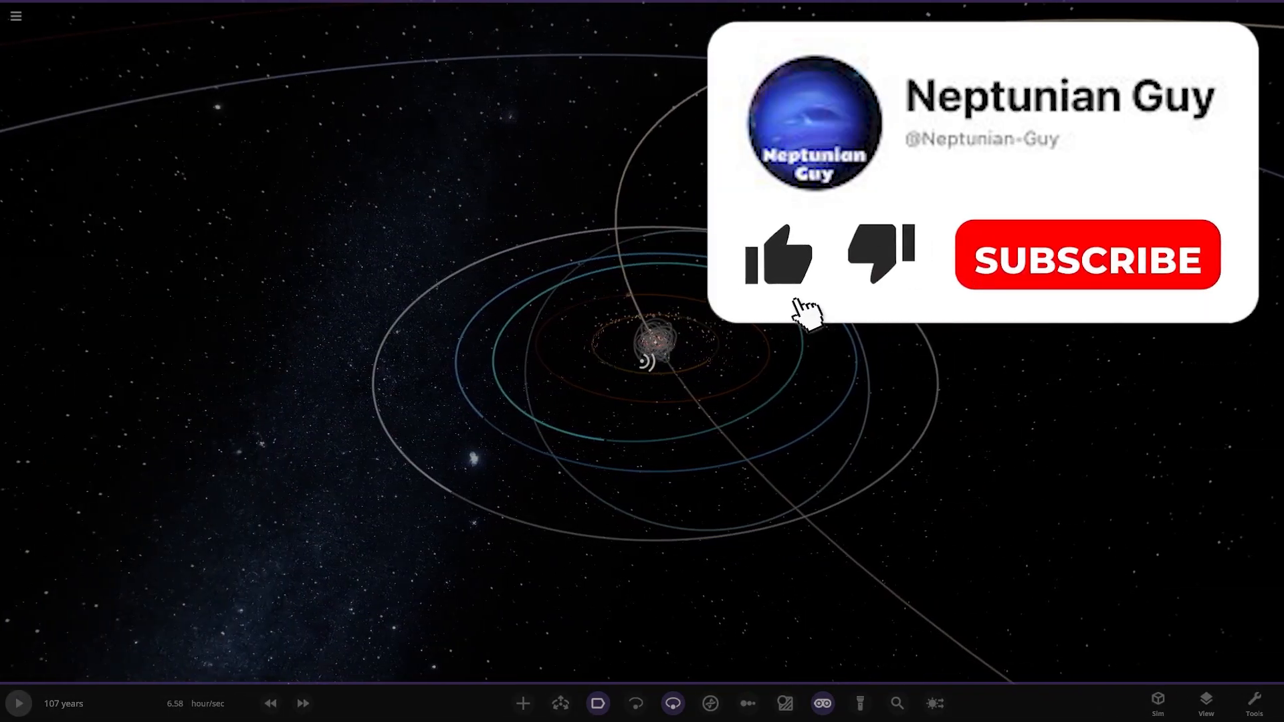
{"action": "left_click", "coordinate": [775, 256]}
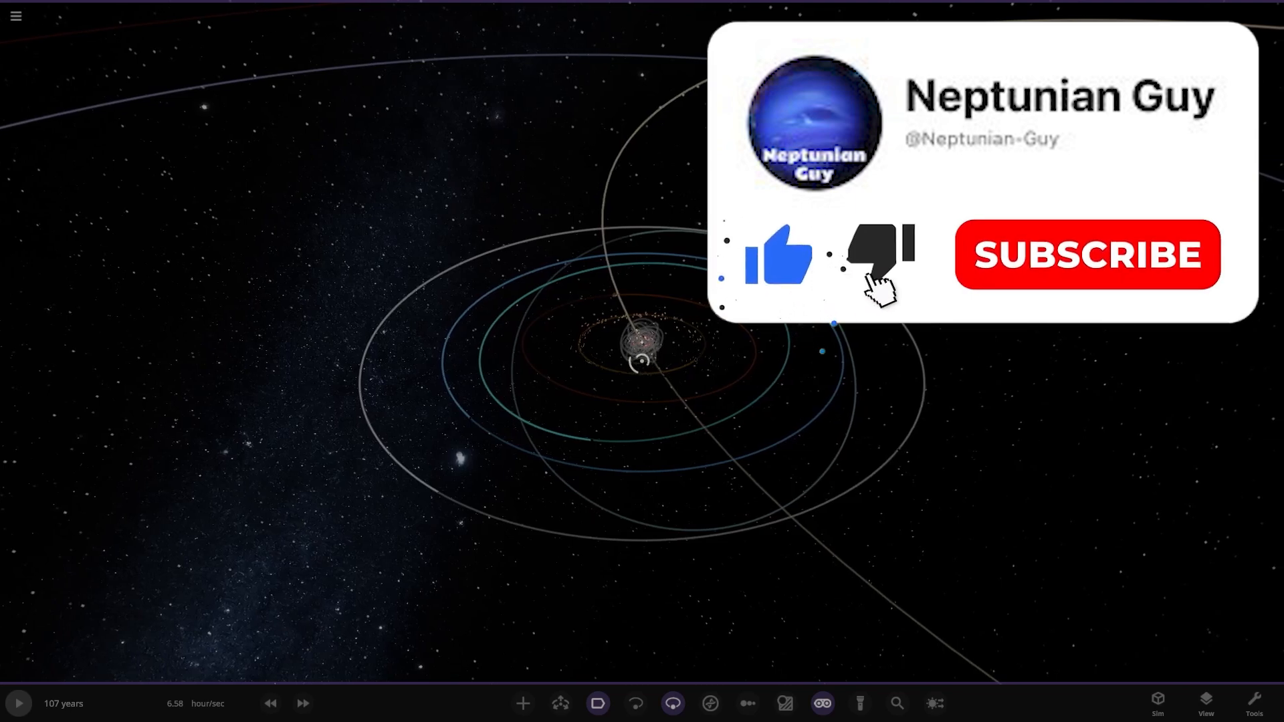
{"action": "left_click", "coordinate": [1086, 254]}
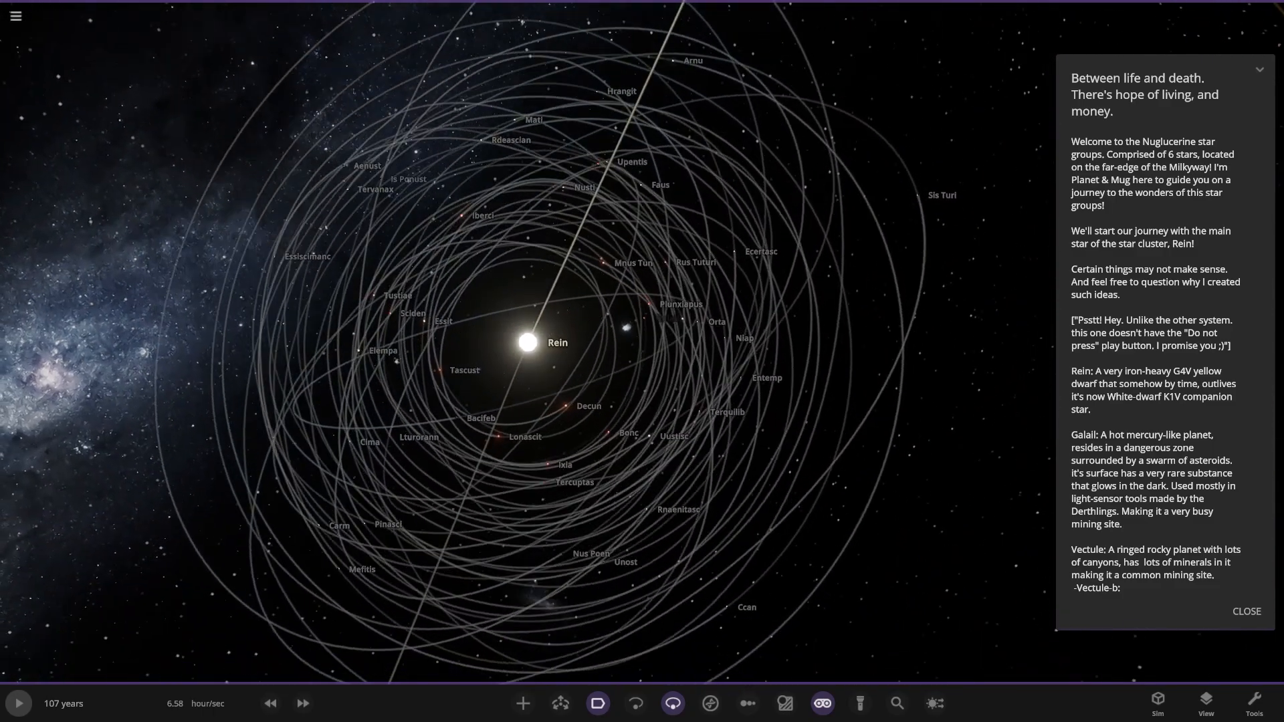
Step: Scroll the description down to Vectule, its asteroid Vectule-b and the gas giant Fein
{"action": "scroll", "scroll_direction": "down", "scroll_amount": 3}
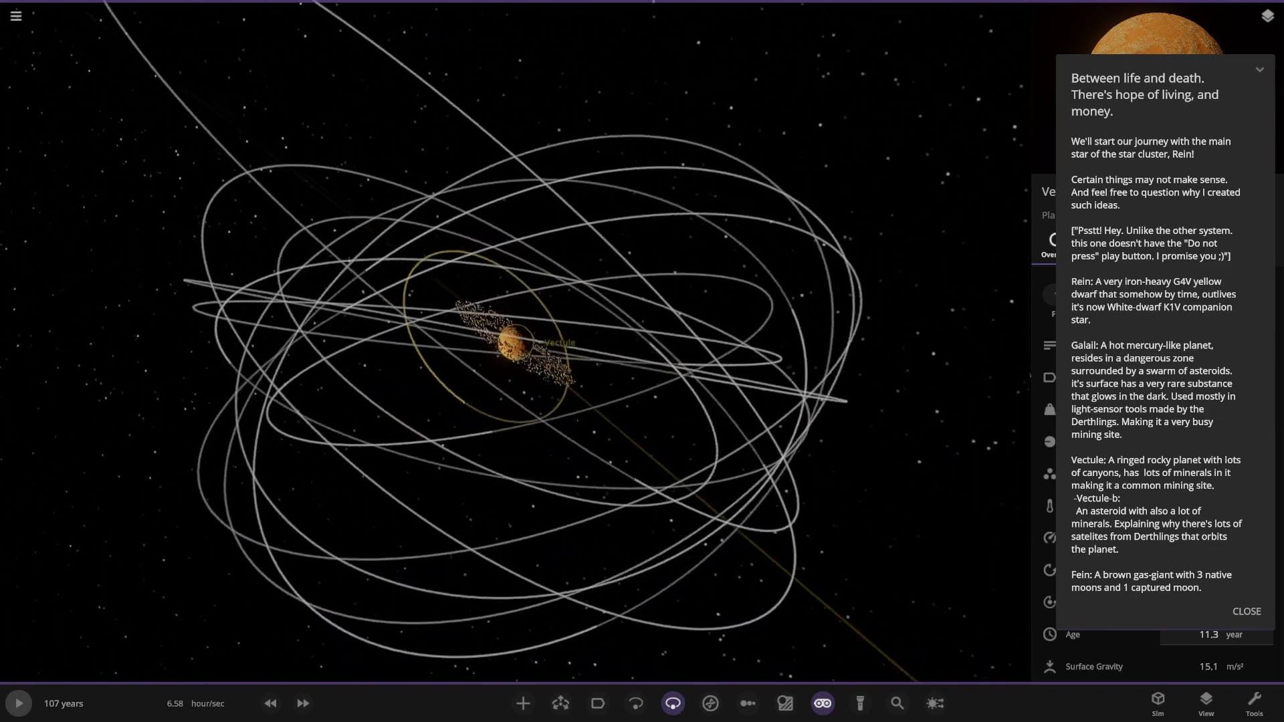
{"action": "left_click", "coordinate": [596, 702]}
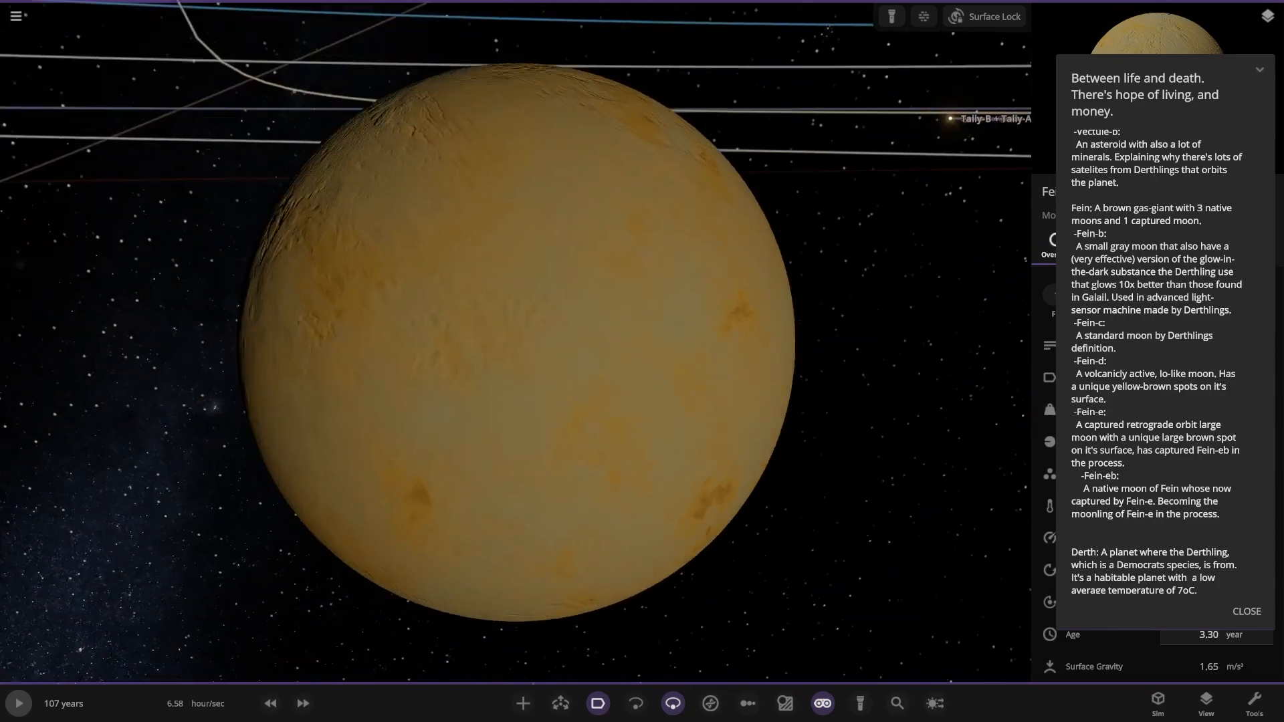
Step: Scroll the description on to Derth's moon, Flowy and Saled
{"action": "scroll", "scroll_direction": "down", "scroll_amount": 3}
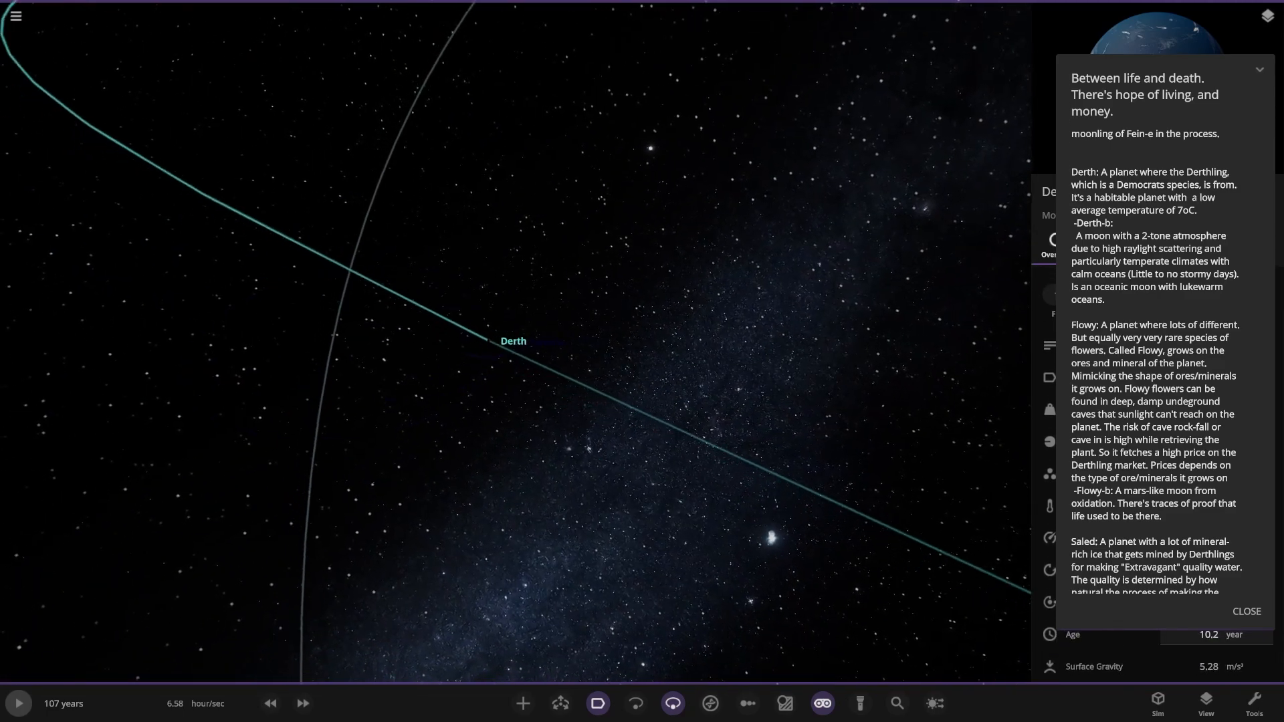
Step: Zoom out to the system overview around Rein with the orbits of Flowy, Saled and Fein
{"action": "scroll", "scroll_direction": "down", "scroll_amount": 3}
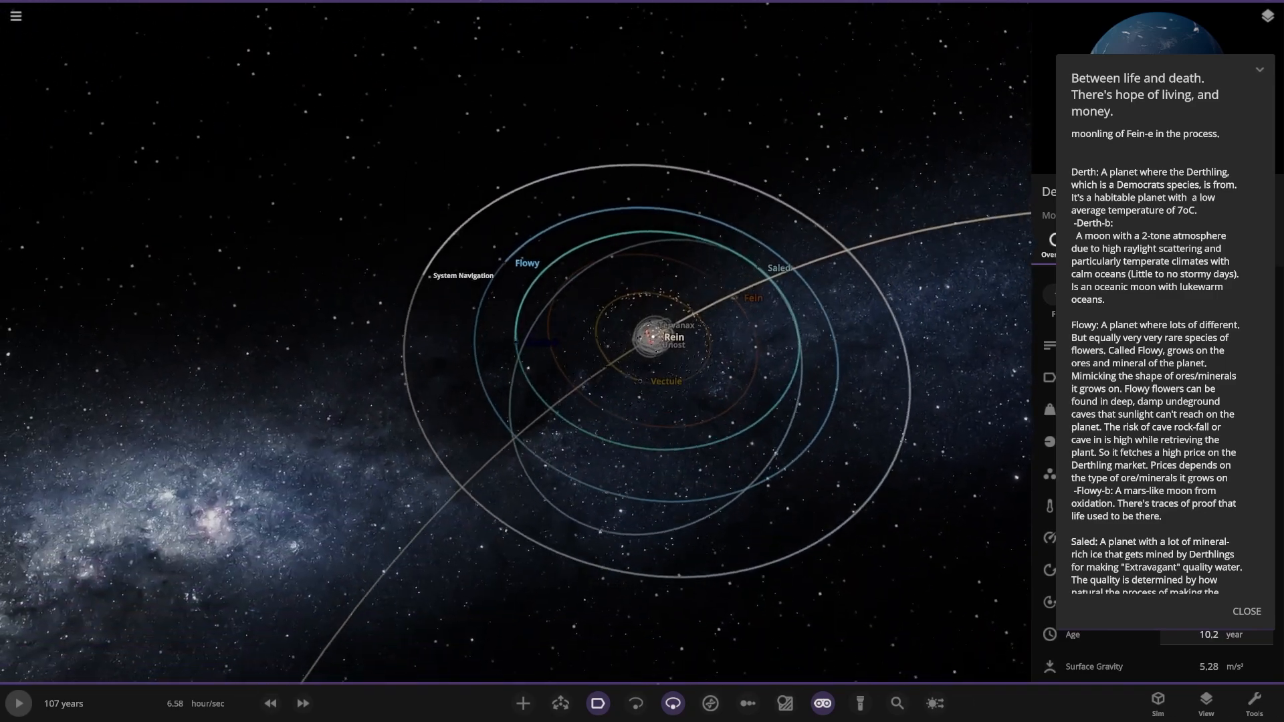
{"action": "scroll", "scroll_direction": "down", "scroll_amount": 3}
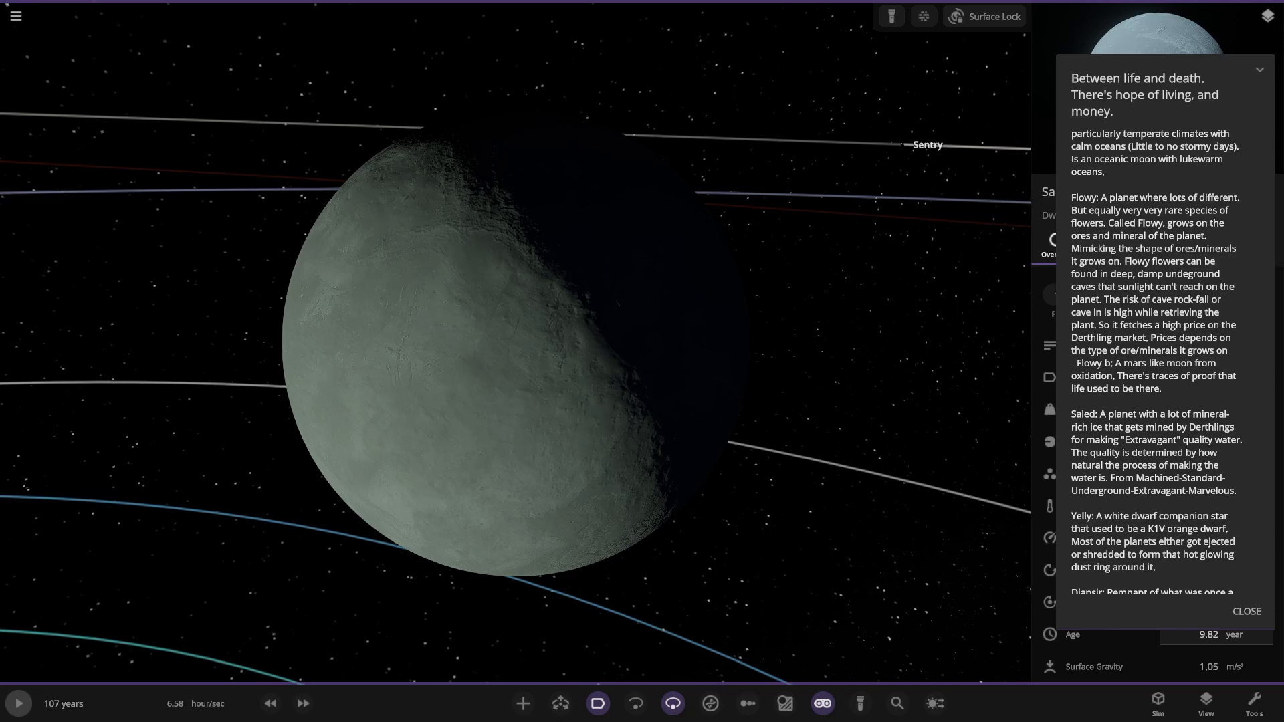
Step: Scroll the description down to Saled's entry and the white dwarf Yelly
{"action": "scroll", "scroll_direction": "down", "scroll_amount": 3}
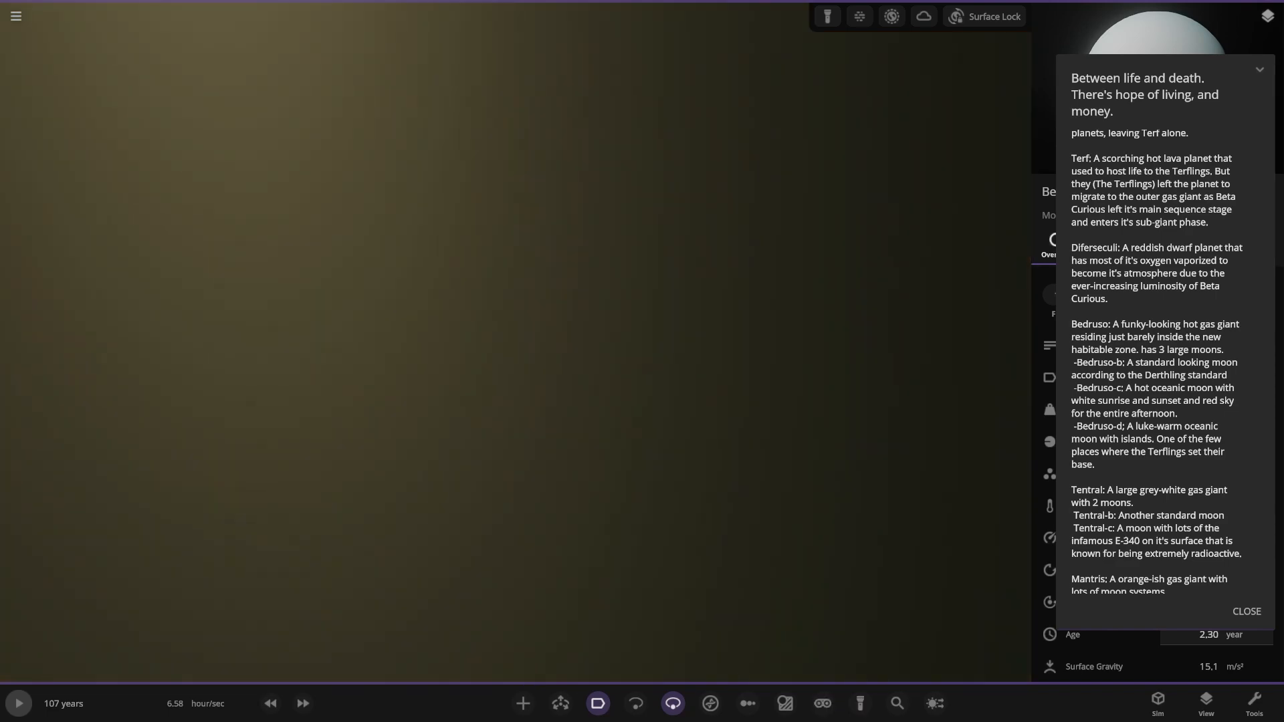
Step: Return the camera to space near the gas giant Mantris and its green moon
{"action": "key", "text": "c"}
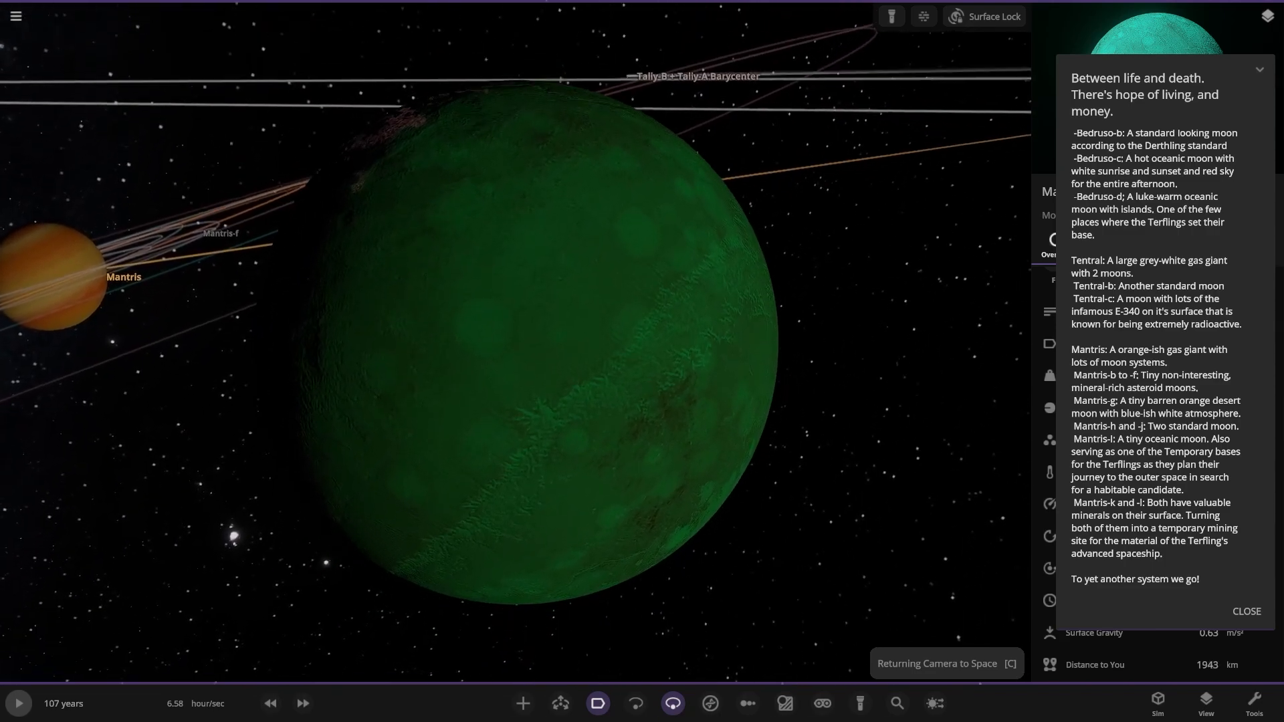
Step: Zoom out to the central star with the orbits of Bedruso, Tentral and Mantris-l
{"action": "scroll", "scroll_direction": "down", "scroll_amount": 3}
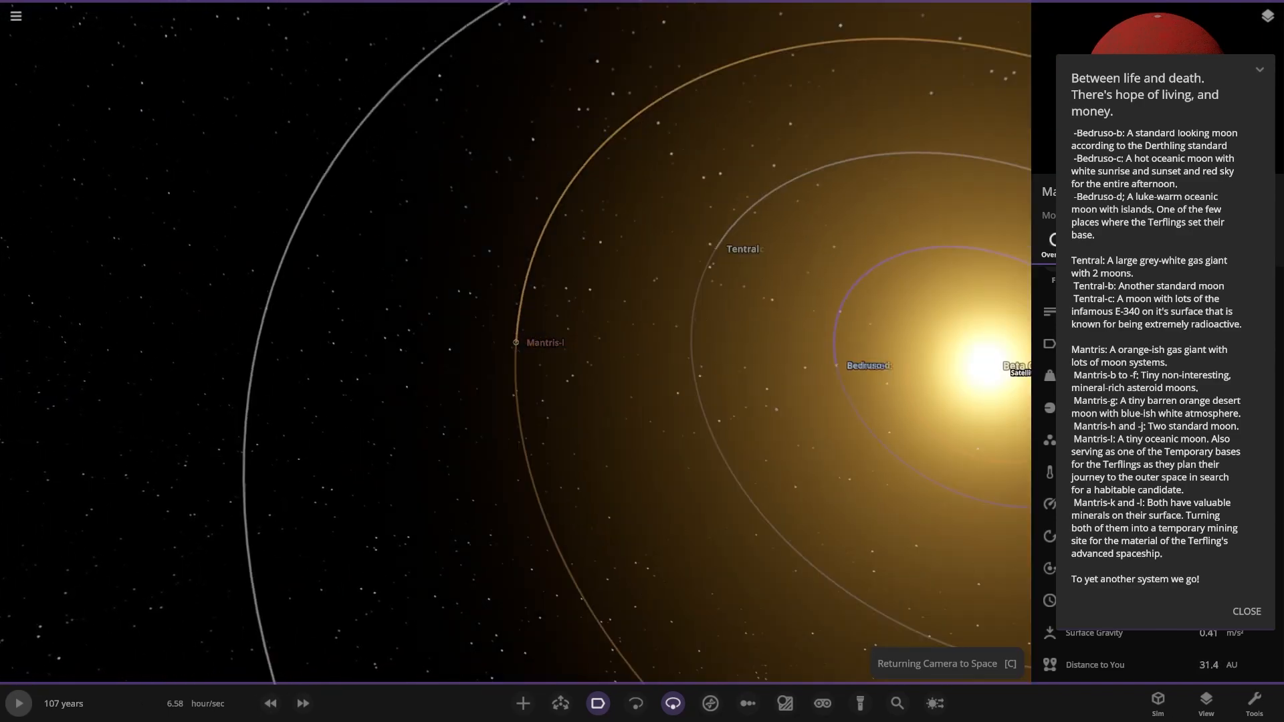
{"action": "scroll", "scroll_direction": "down", "scroll_amount": 3}
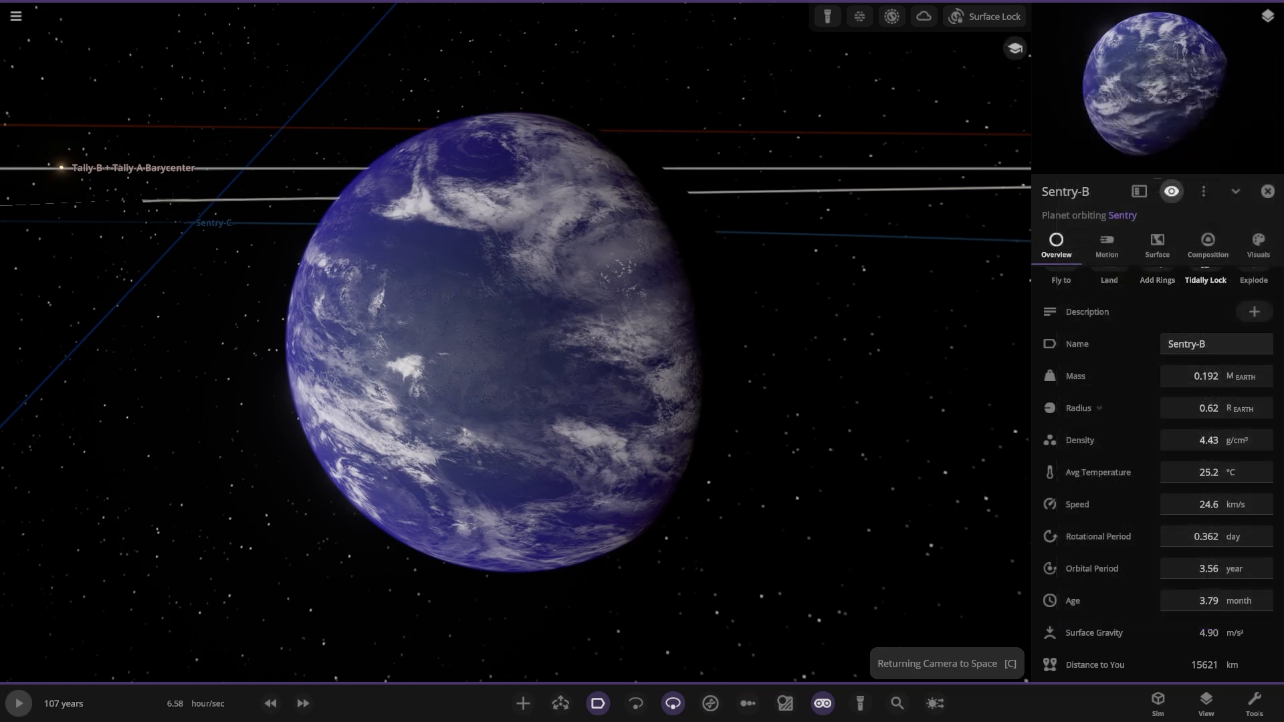
Step: Show Sentry-B's Clouds visual settings and set the simulation running
{"action": "left_click", "coordinate": [1256, 243]}
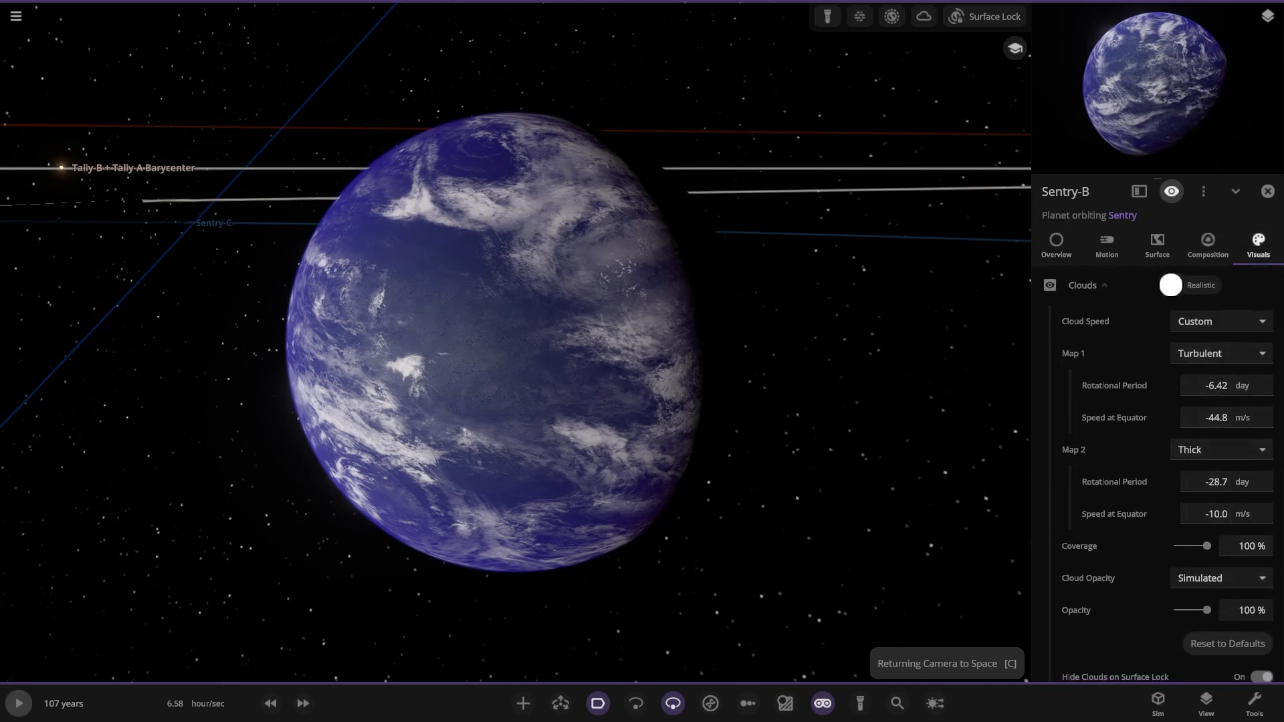
{"action": "left_click", "coordinate": [17, 702]}
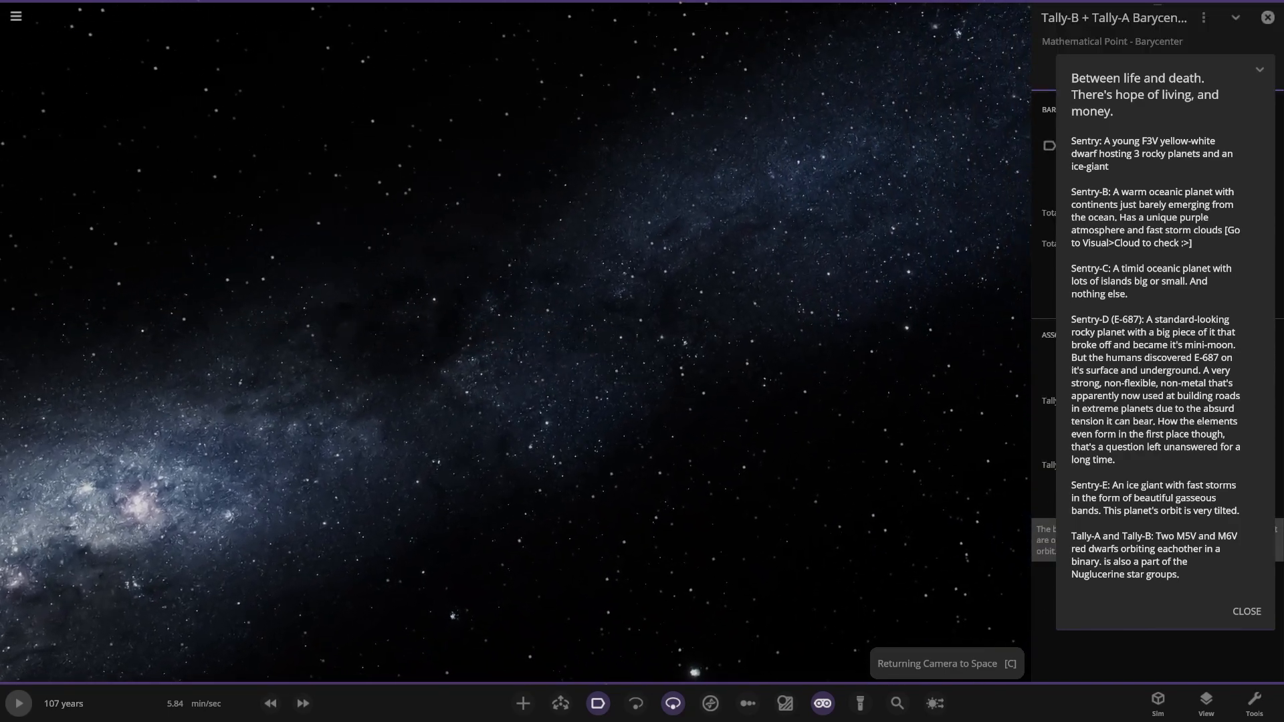
Step: Search for 'TALL', focus Tally-A and run the simulation to watch the Tally stars orbit
{"action": "left_click", "coordinate": [896, 702]}
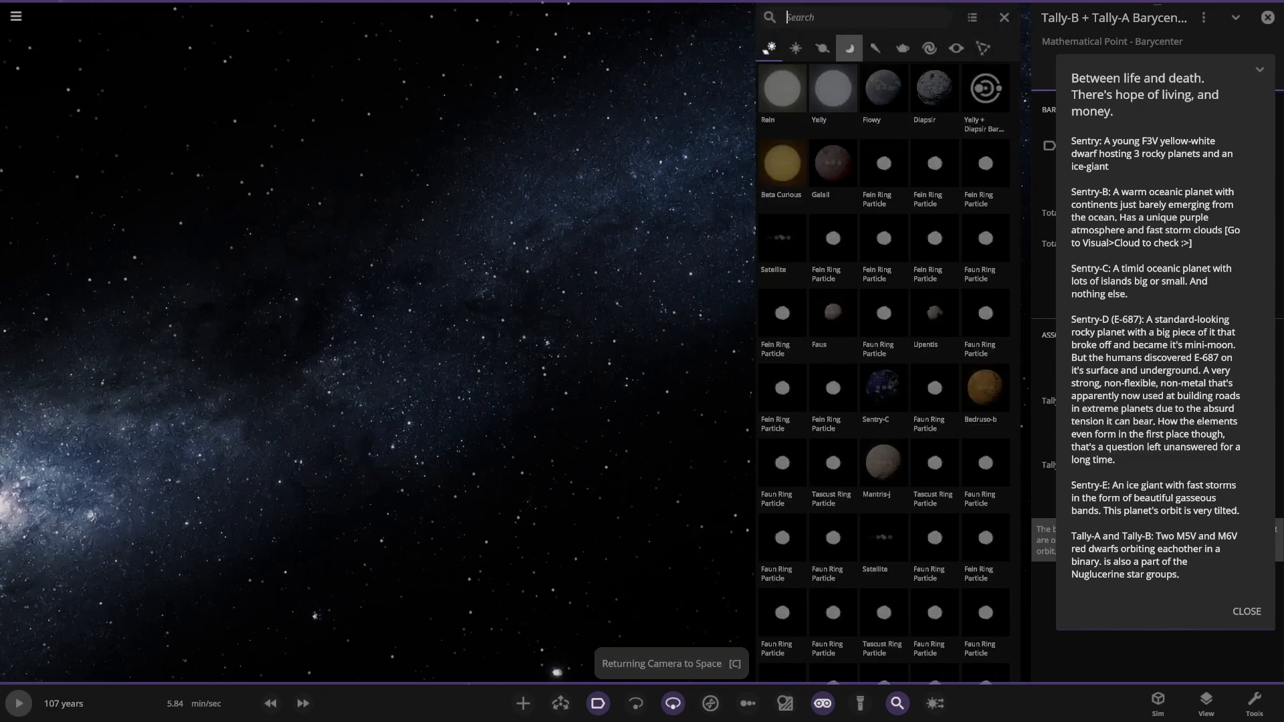
{"action": "type", "text": "TALL"}
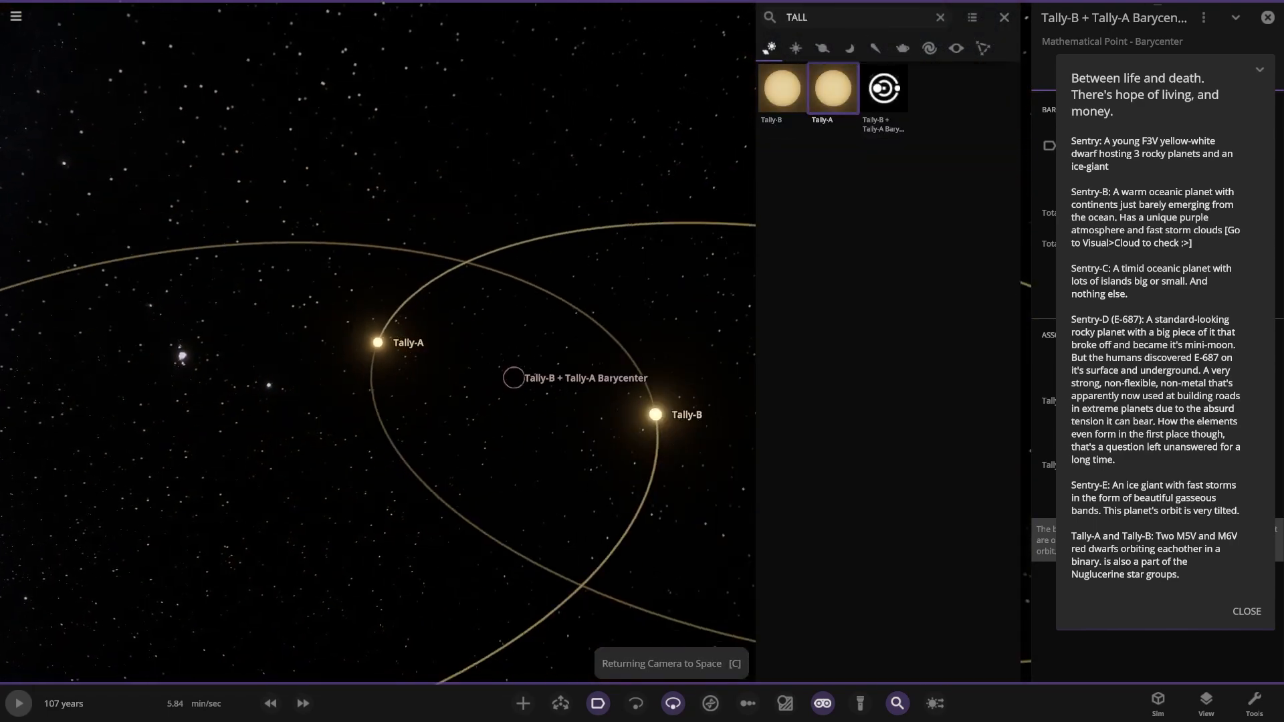
{"action": "left_click", "coordinate": [18, 702]}
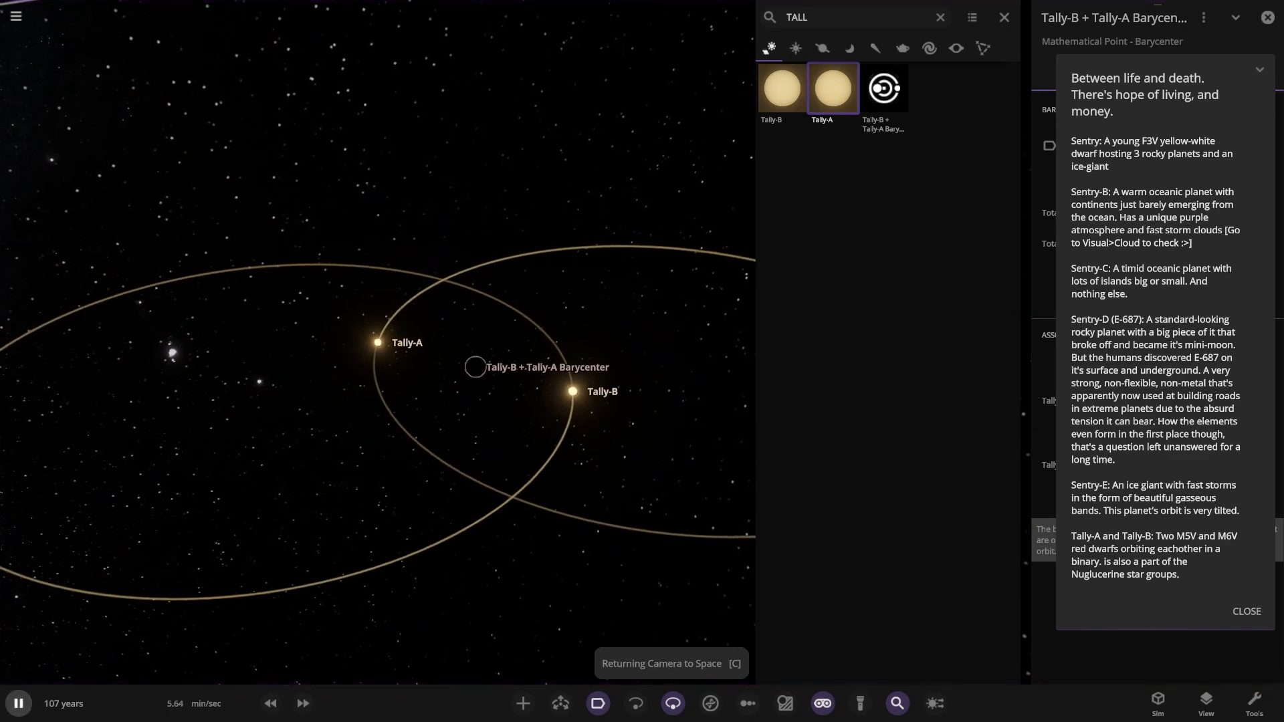
{"action": "left_click", "coordinate": [1245, 611]}
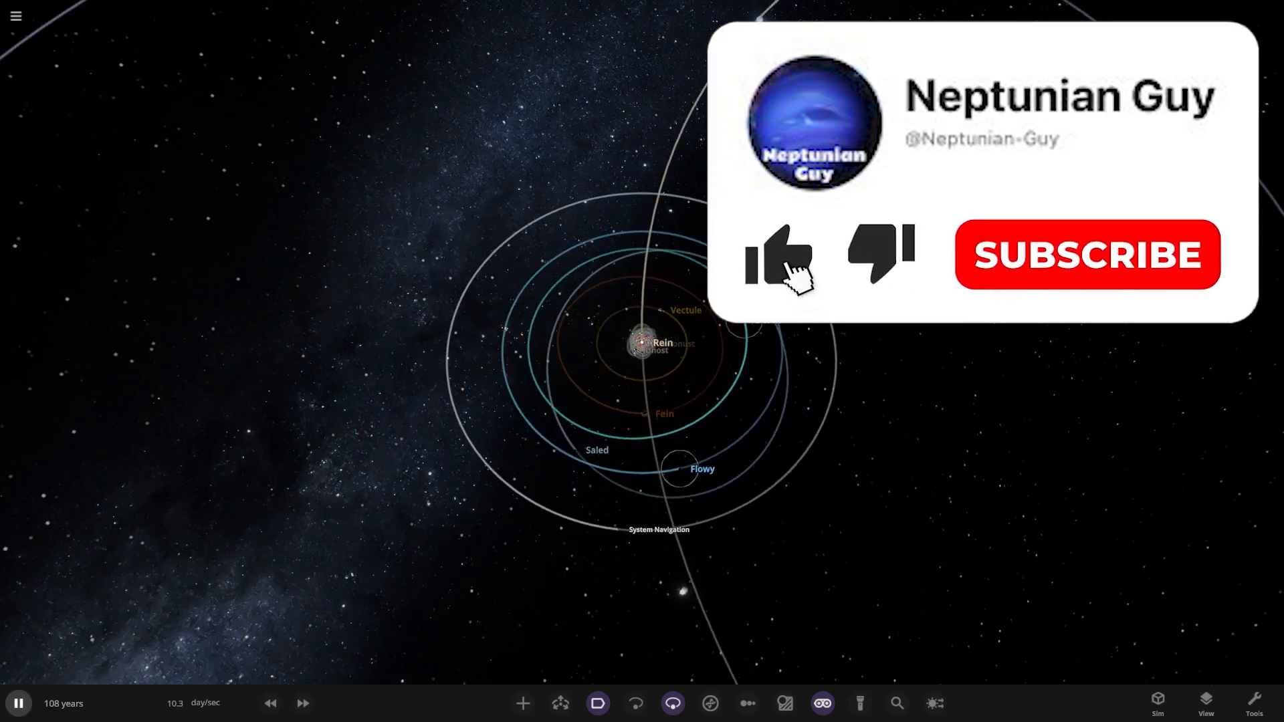
Step: Pause the simulation at 108 years on the wide Rein view of Derth, Flowy and Saled
{"action": "left_click", "coordinate": [776, 254]}
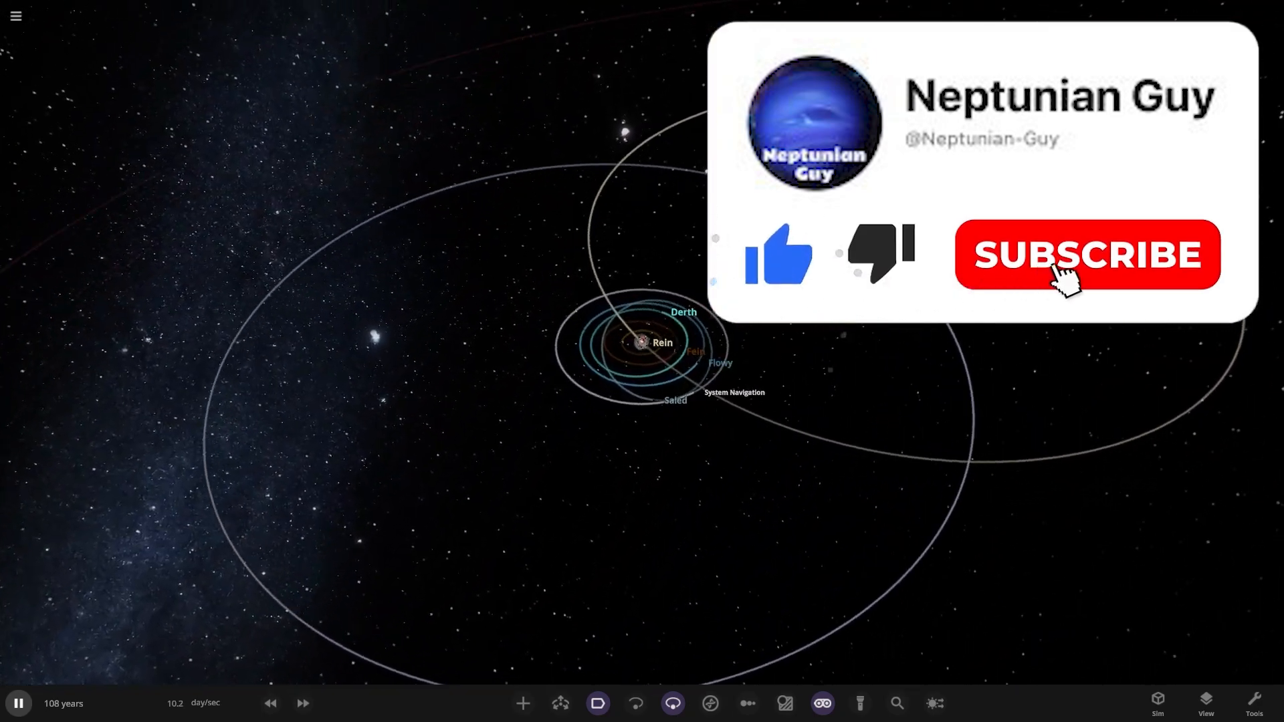
{"action": "left_click", "coordinate": [1086, 254]}
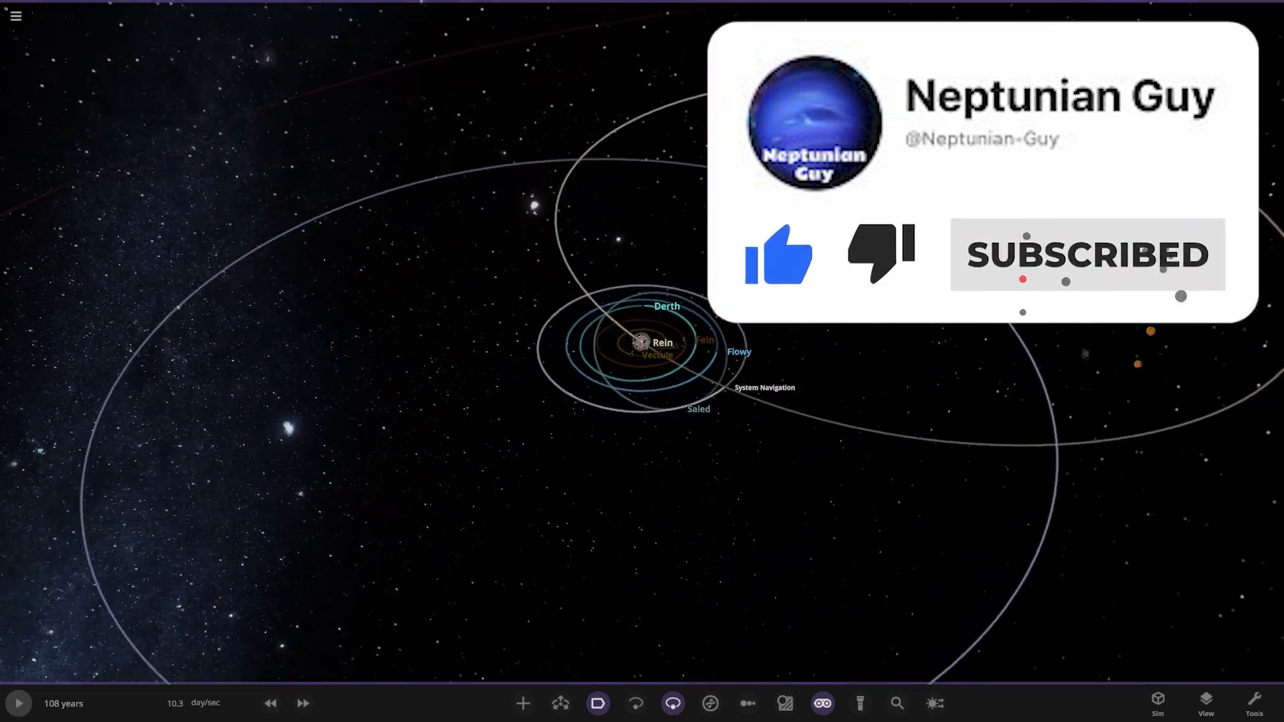